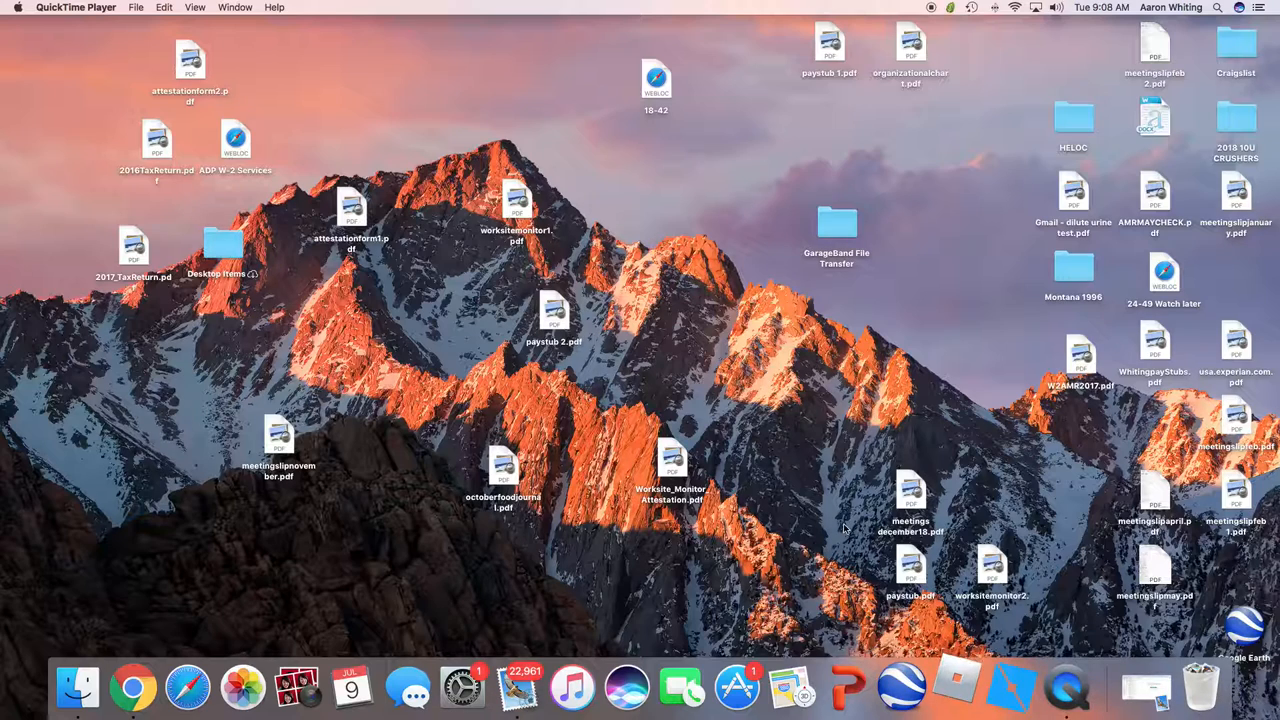
Open Chrome from the Dock and go to the Adopt Me game page on roblox.com.
click(132, 686)
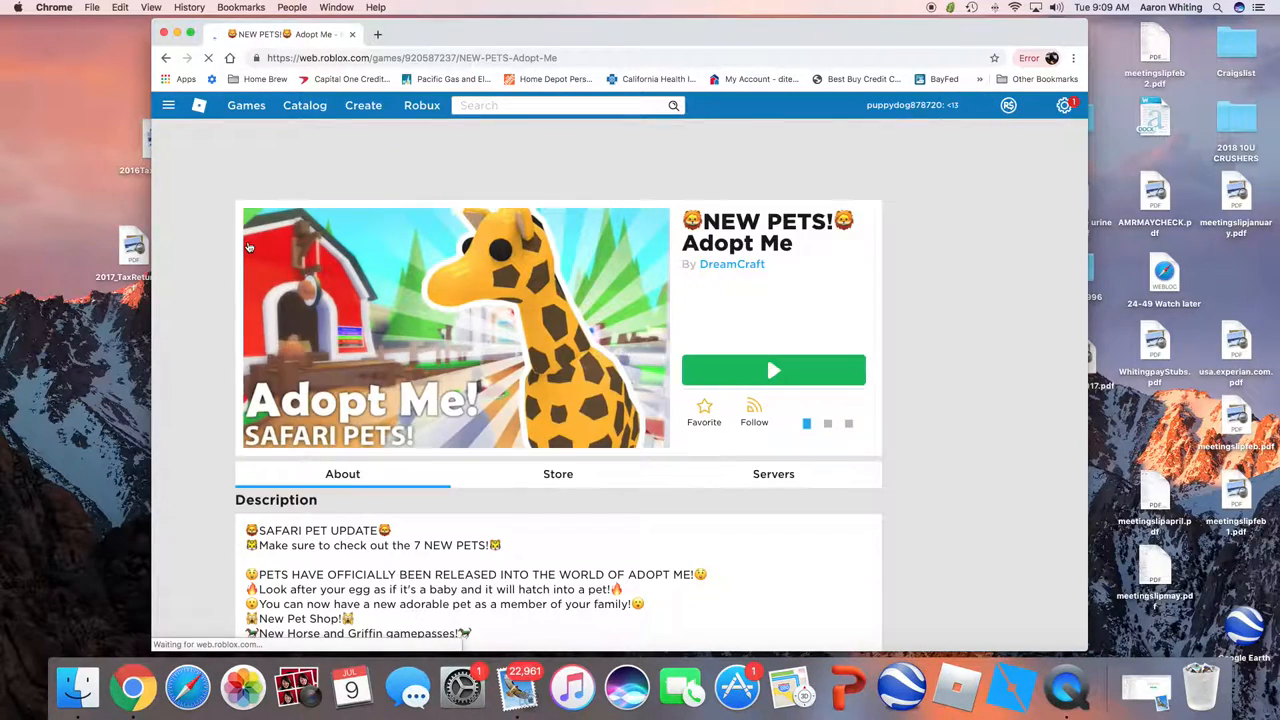
Press Play on Adopt Me and allow the browser to launch Roblox.
click(773, 370)
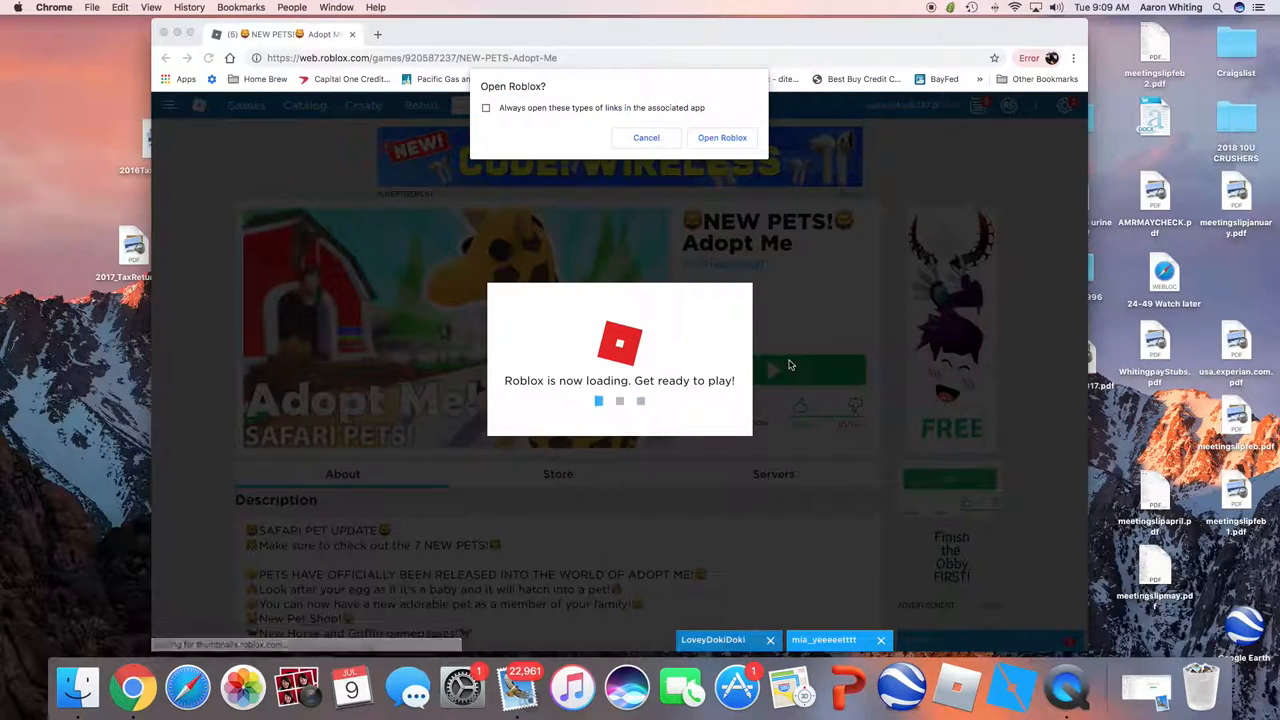
click(646, 137)
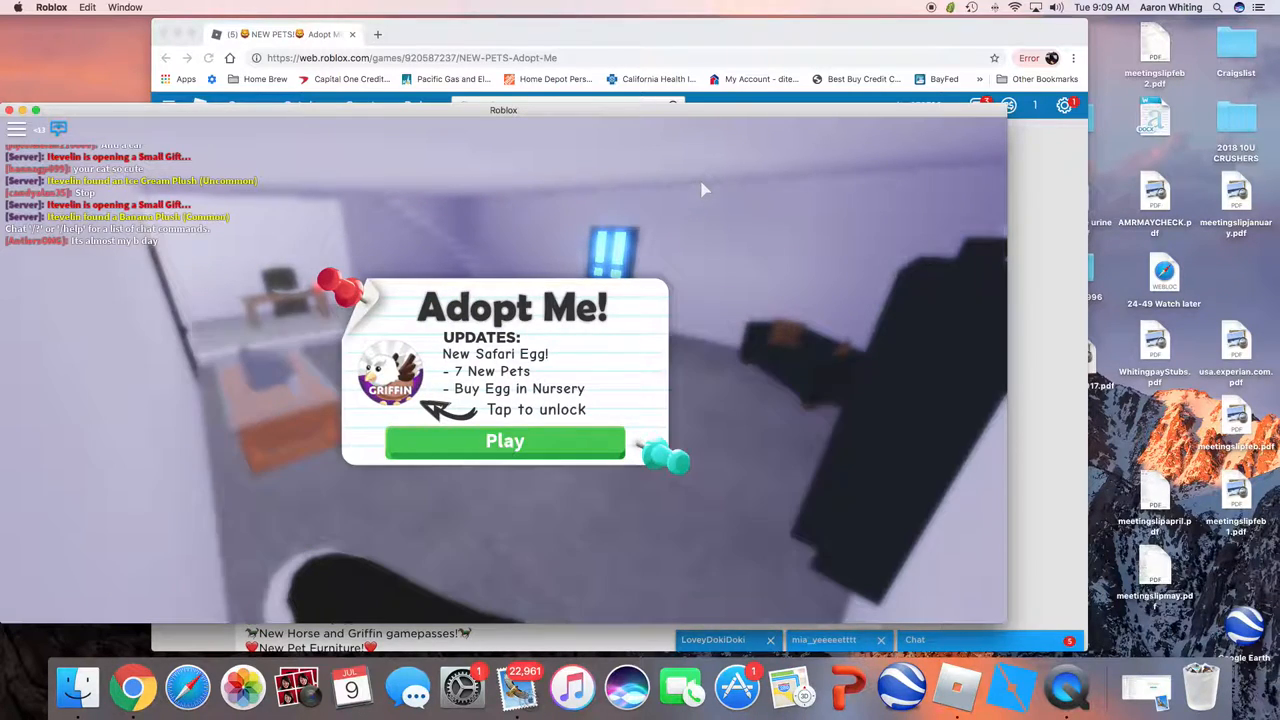
mouse_move(478, 610)
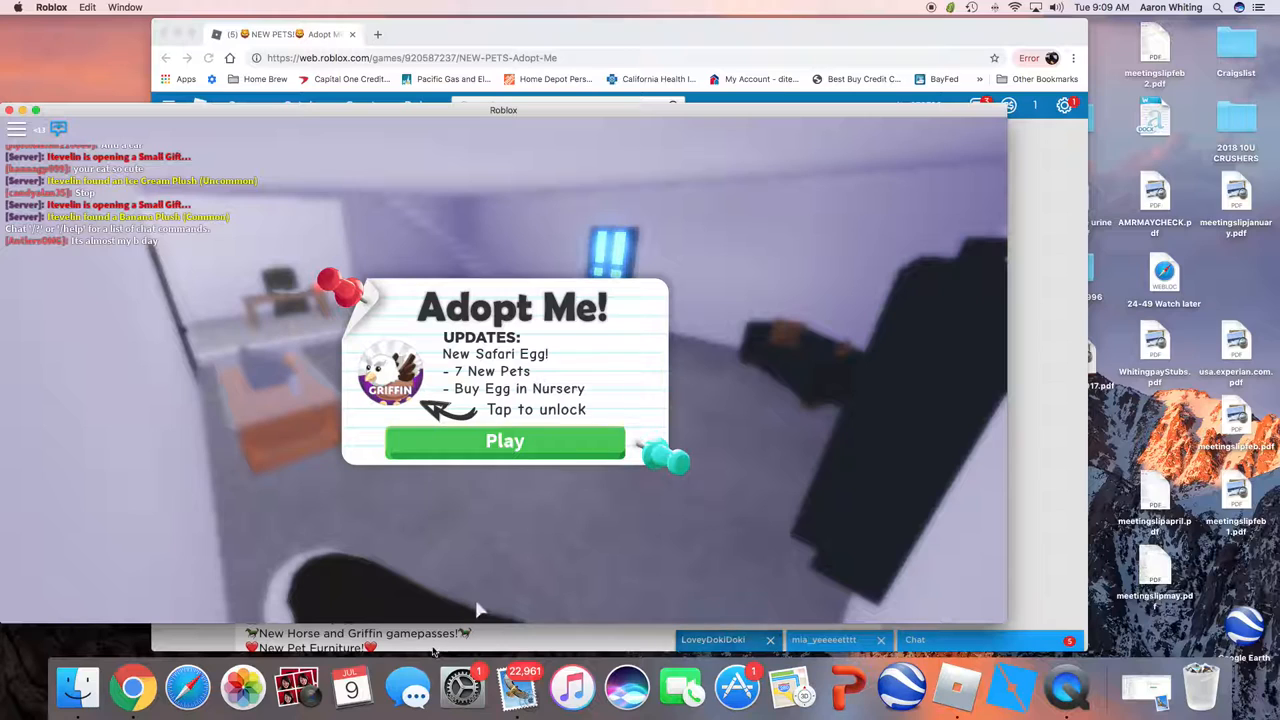
Enter Adopt Me from the updates card and claim the $100 daily reward.
click(504, 441)
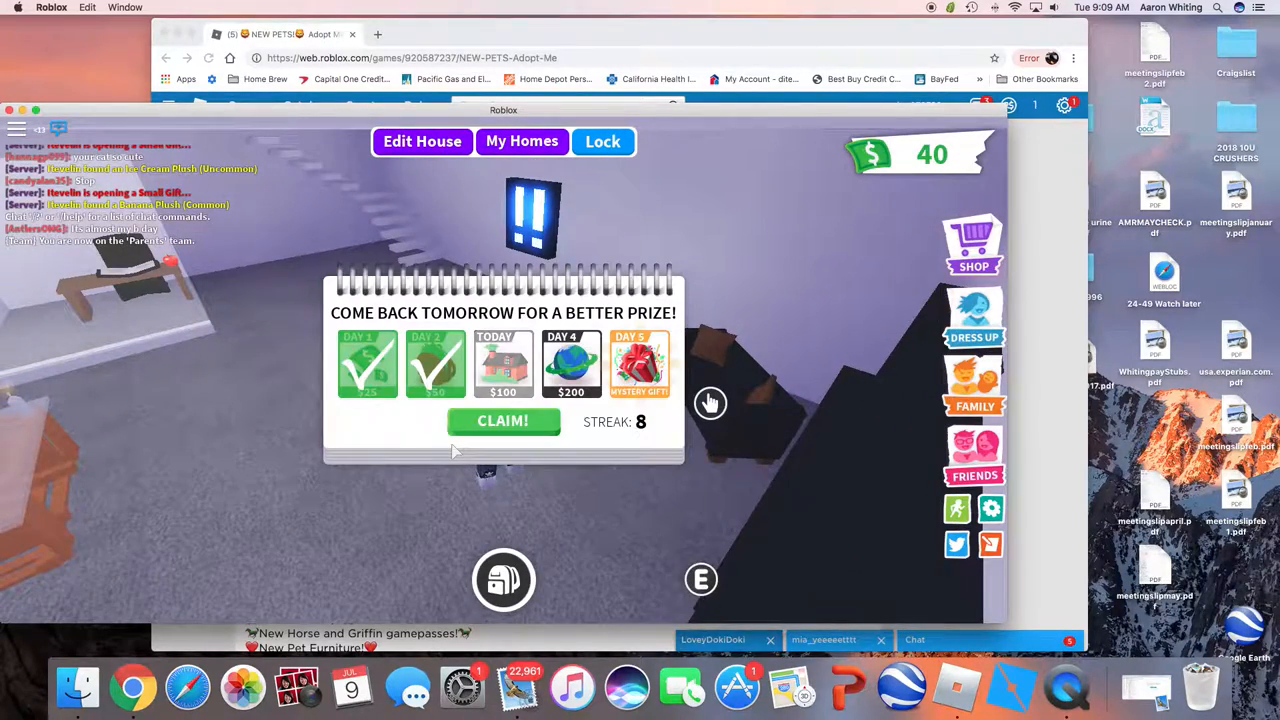
click(503, 420)
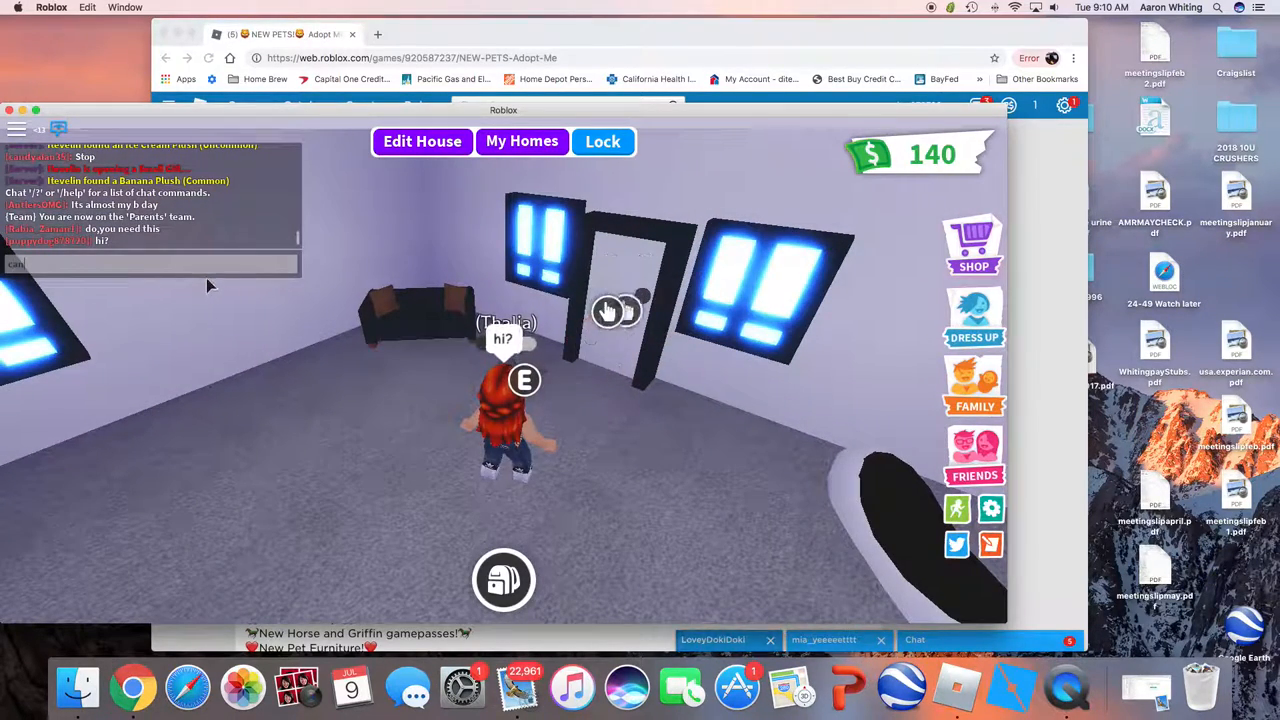
Send the chat message 'can i hep?'.
text(can i hep?)
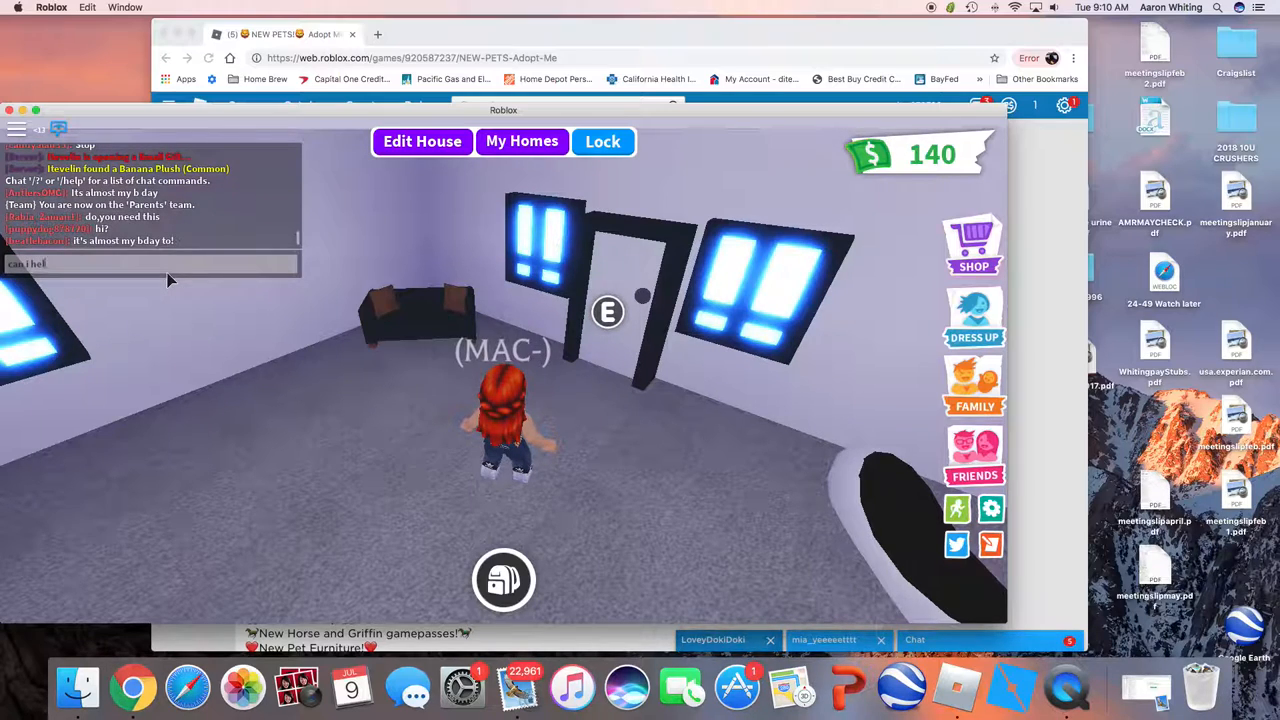
key(Return)
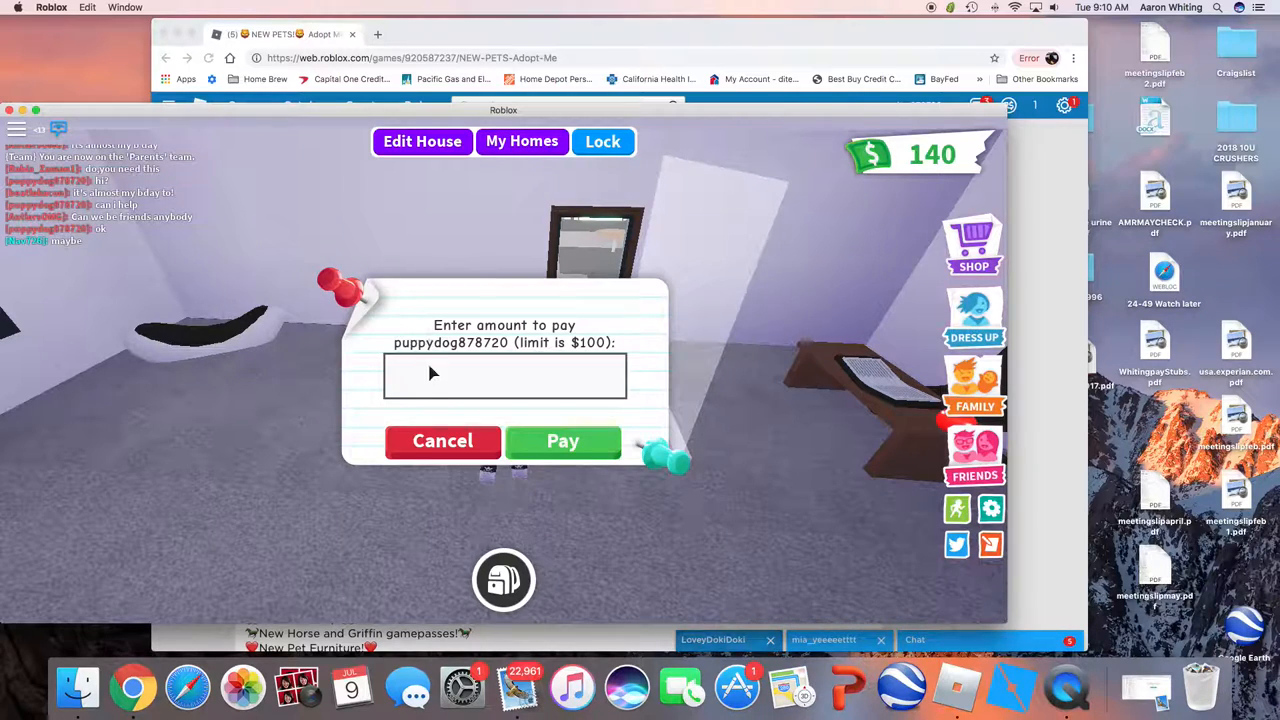
Enter 400 in the pay prompt, then cancel the payment.
text(400)
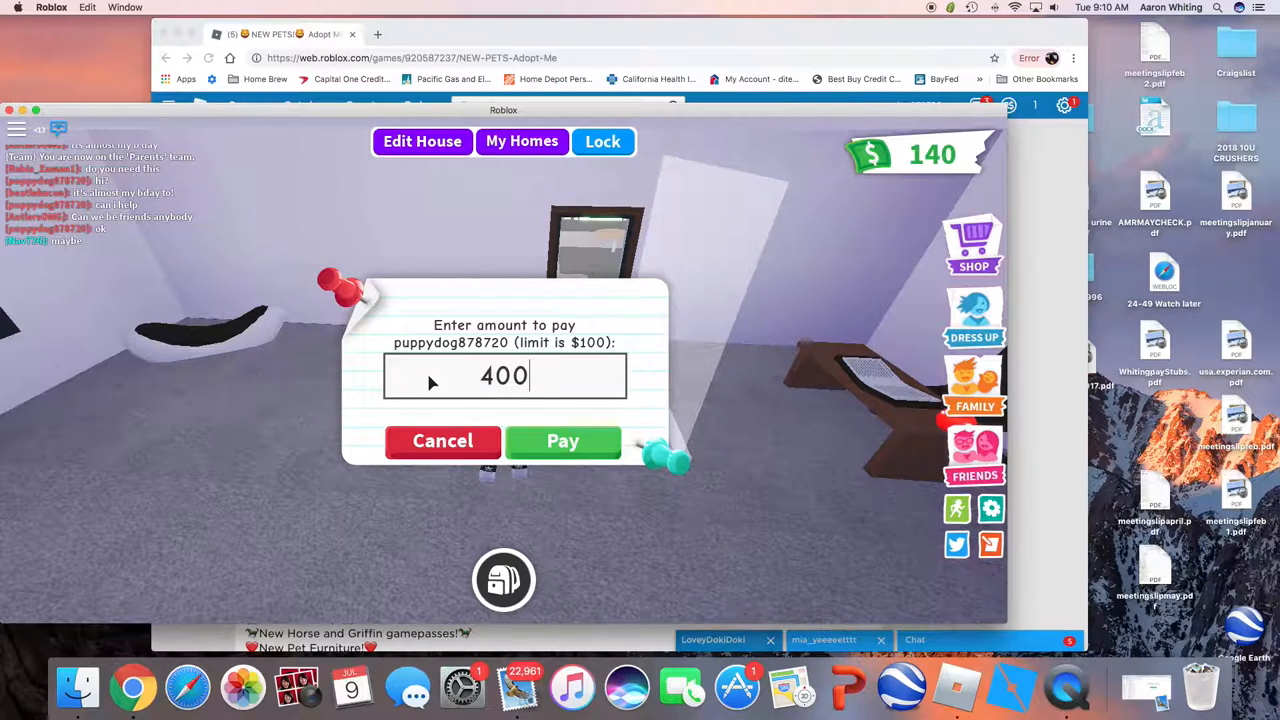
click(562, 441)
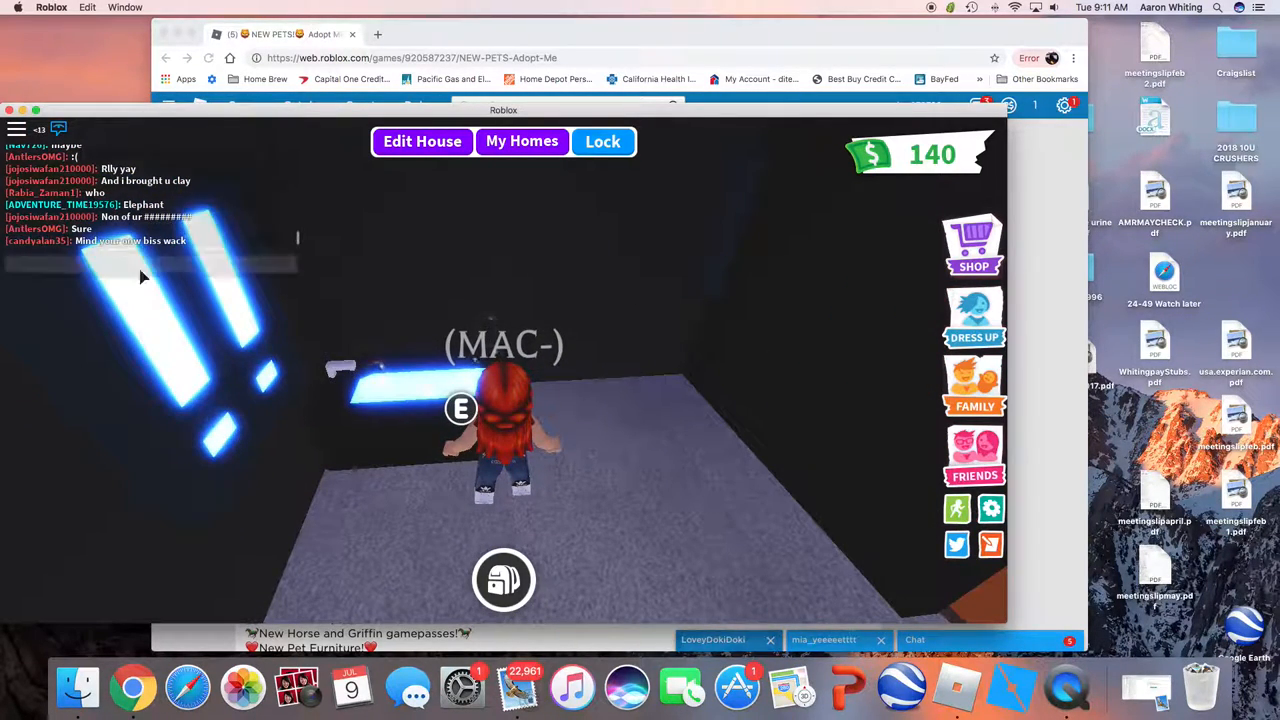
Chat 'soo y', 'if u wan', 'vid bc' to invite players into a video.
text(soo y)
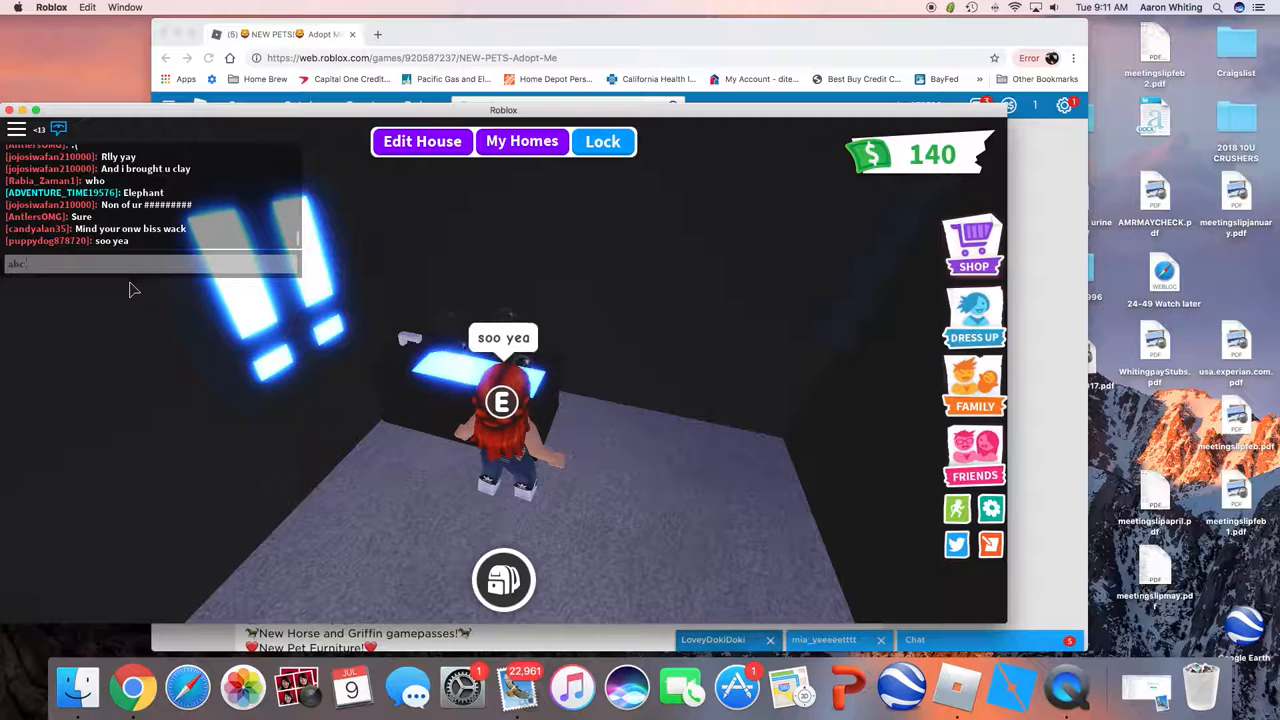
text(if u wanna be in a)
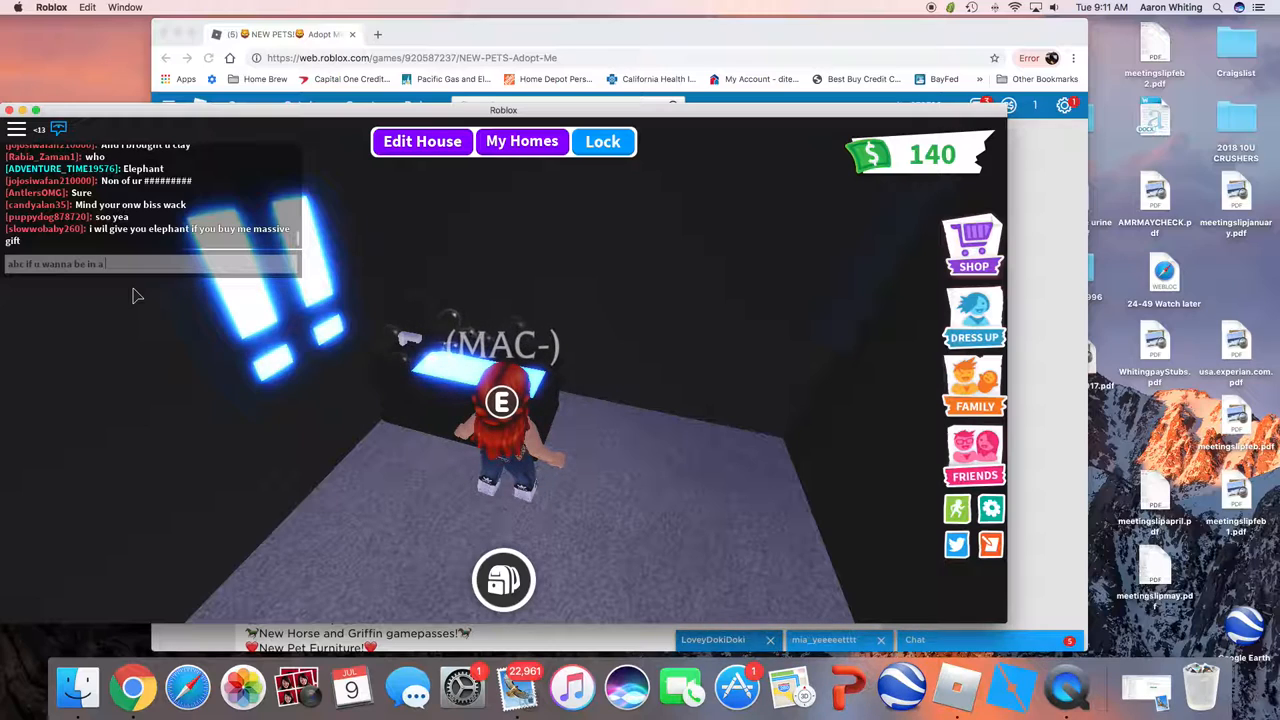
text(vid bc)
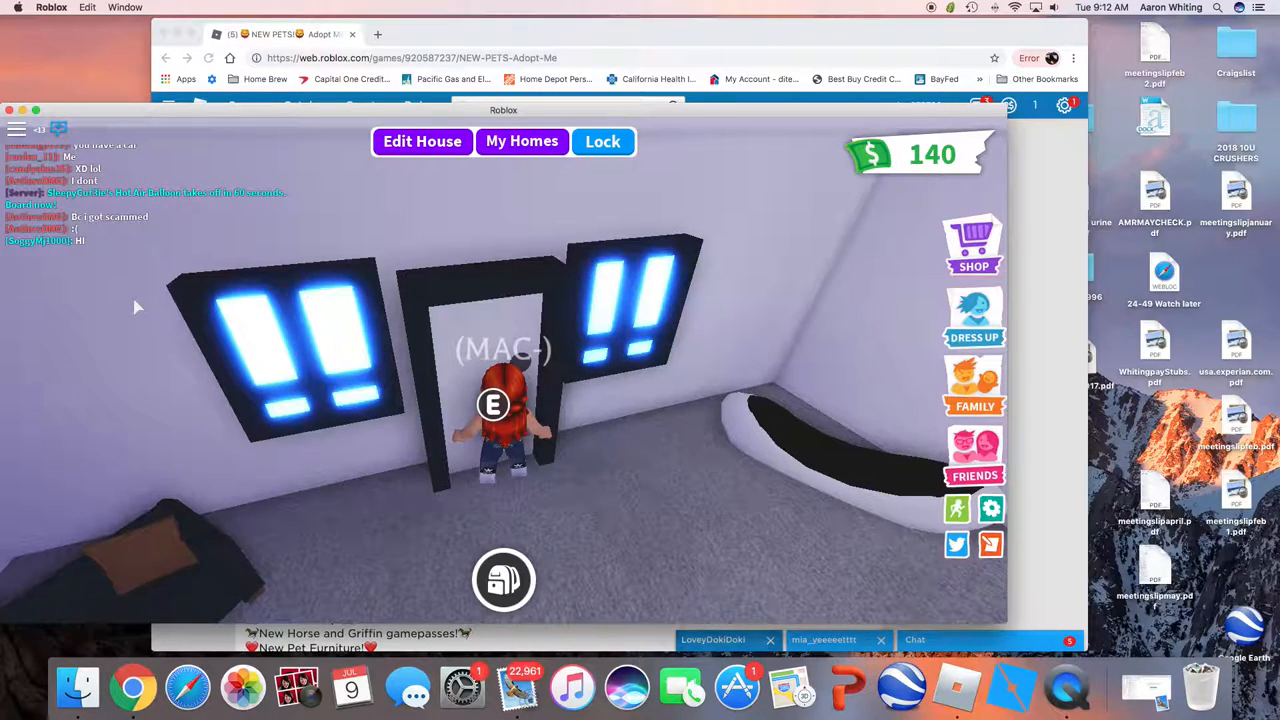
Open the backpack and browse the owned pets, then close it.
click(150, 263)
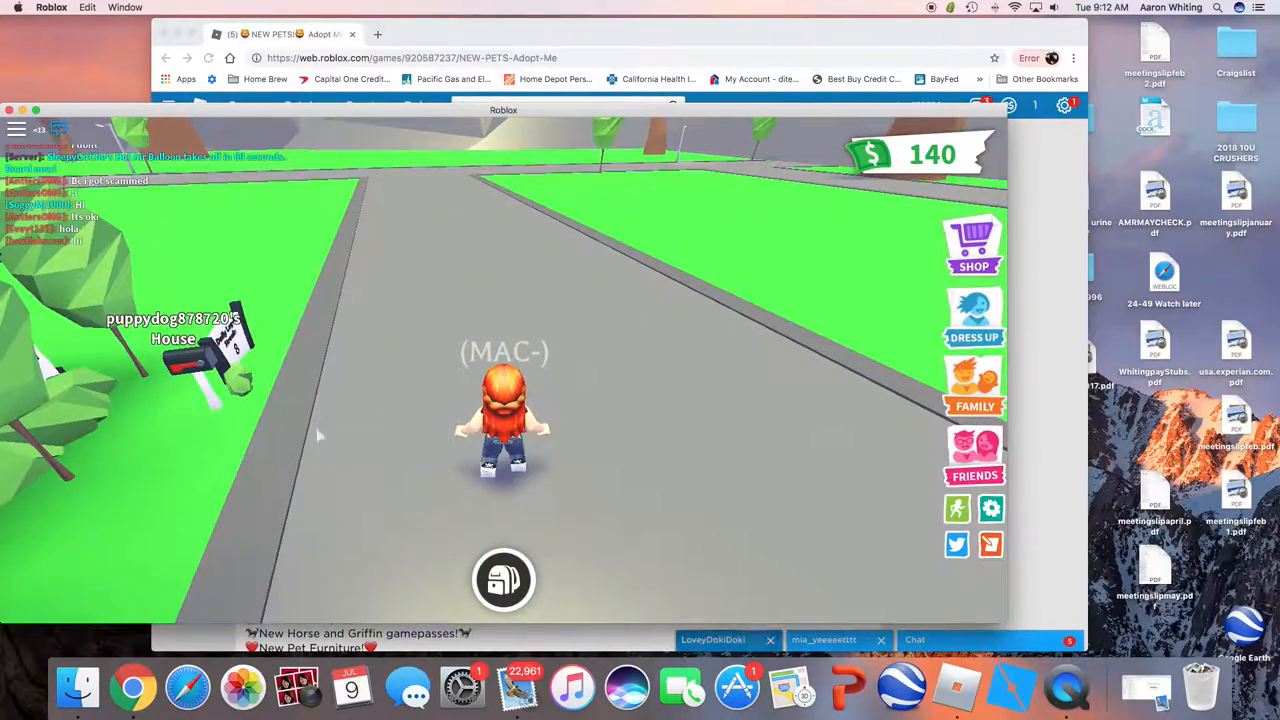
click(503, 580)
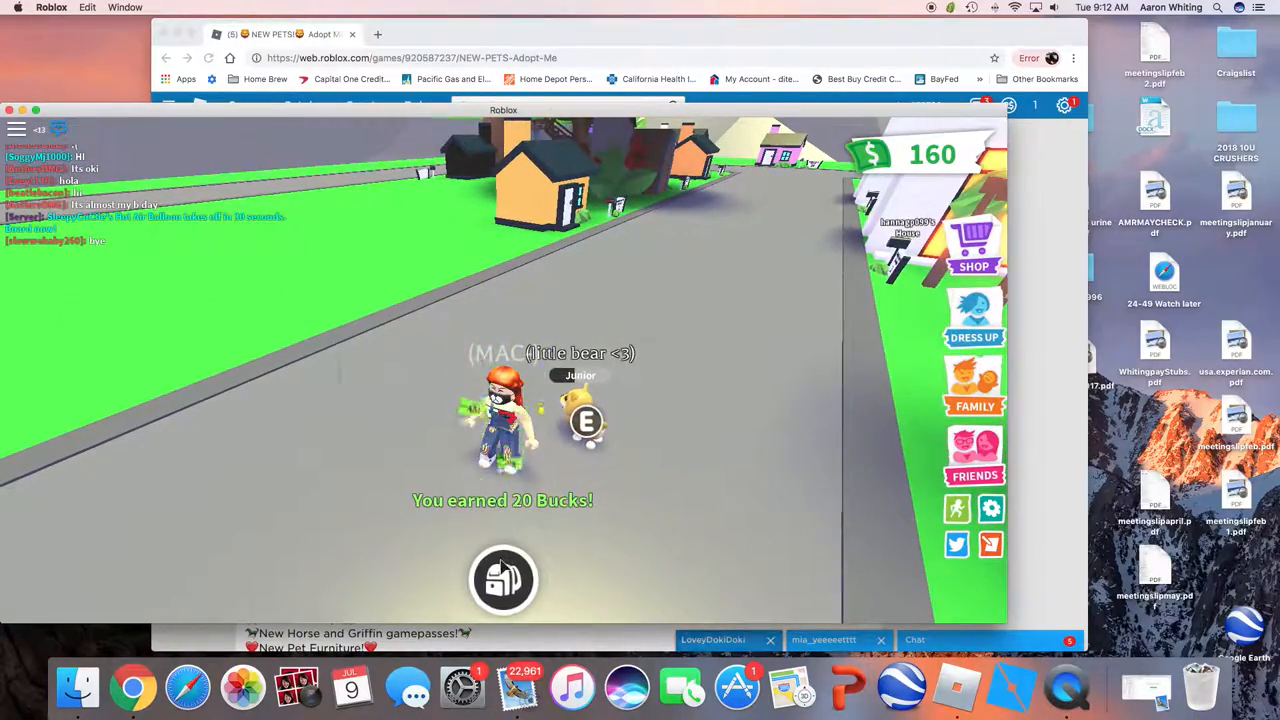
click(503, 580)
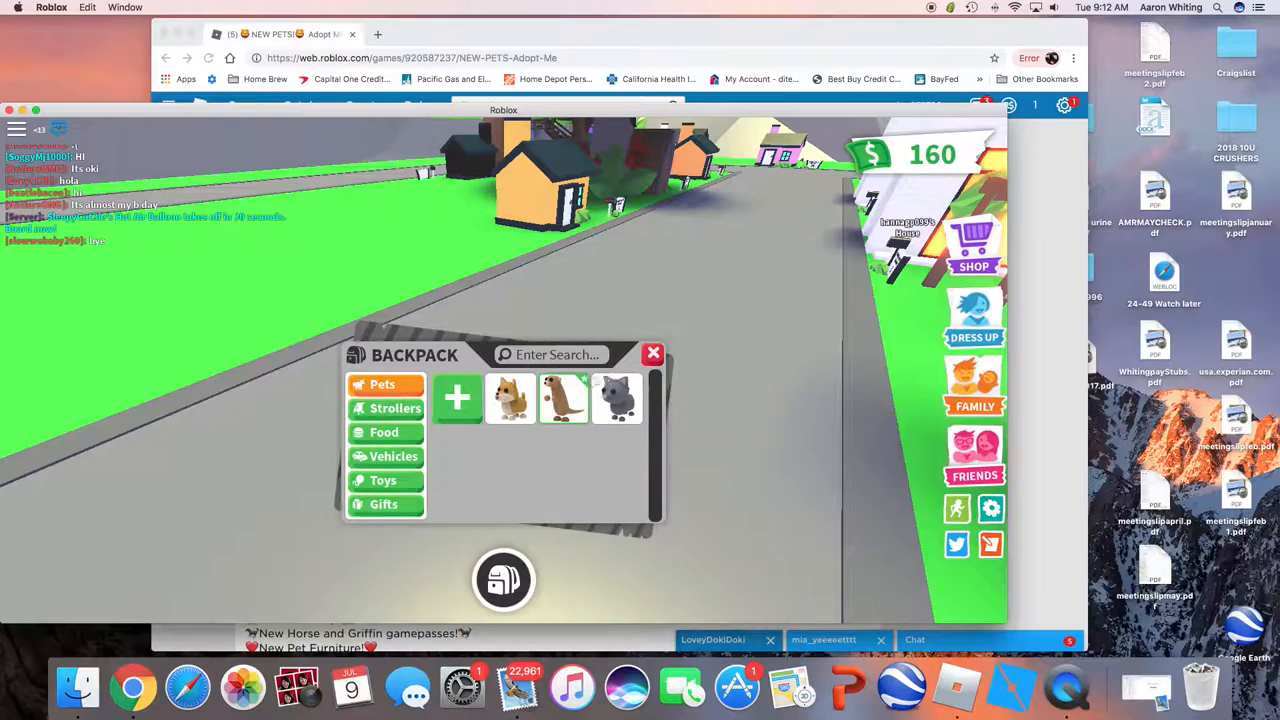
click(653, 353)
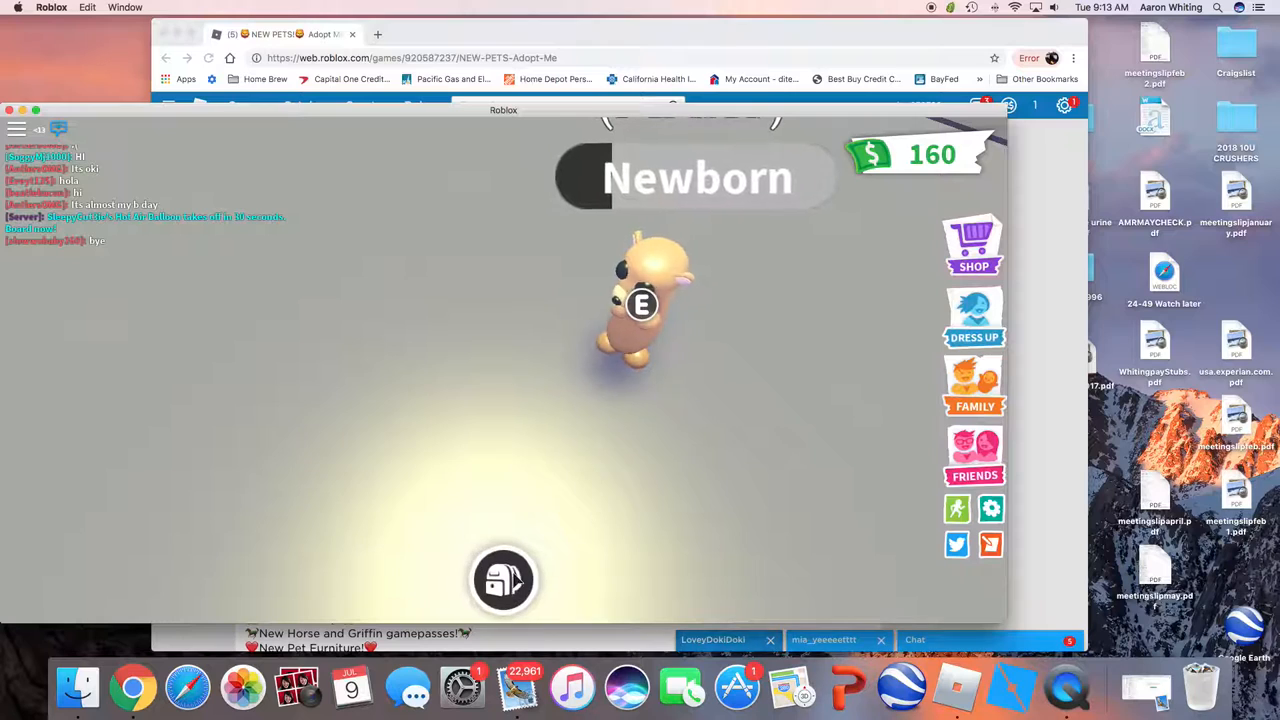
Reopen and close the backpack twice more before walking down the street.
click(503, 580)
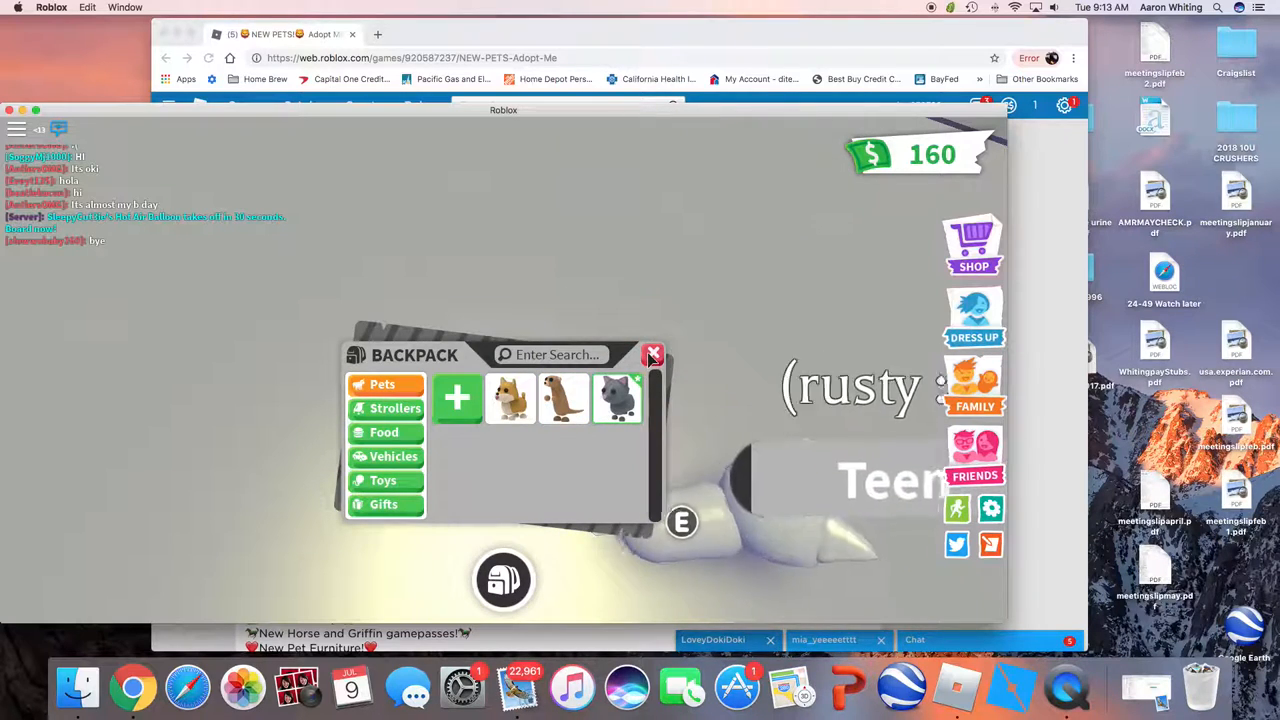
click(653, 355)
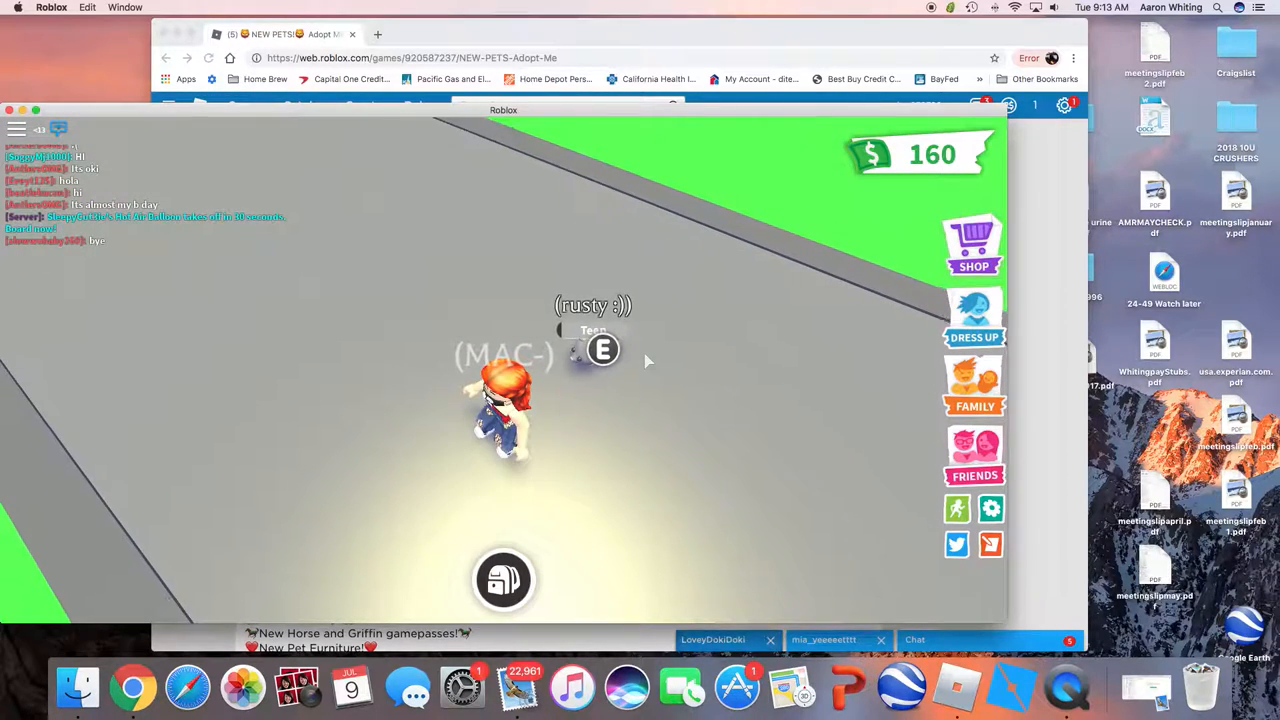
click(504, 580)
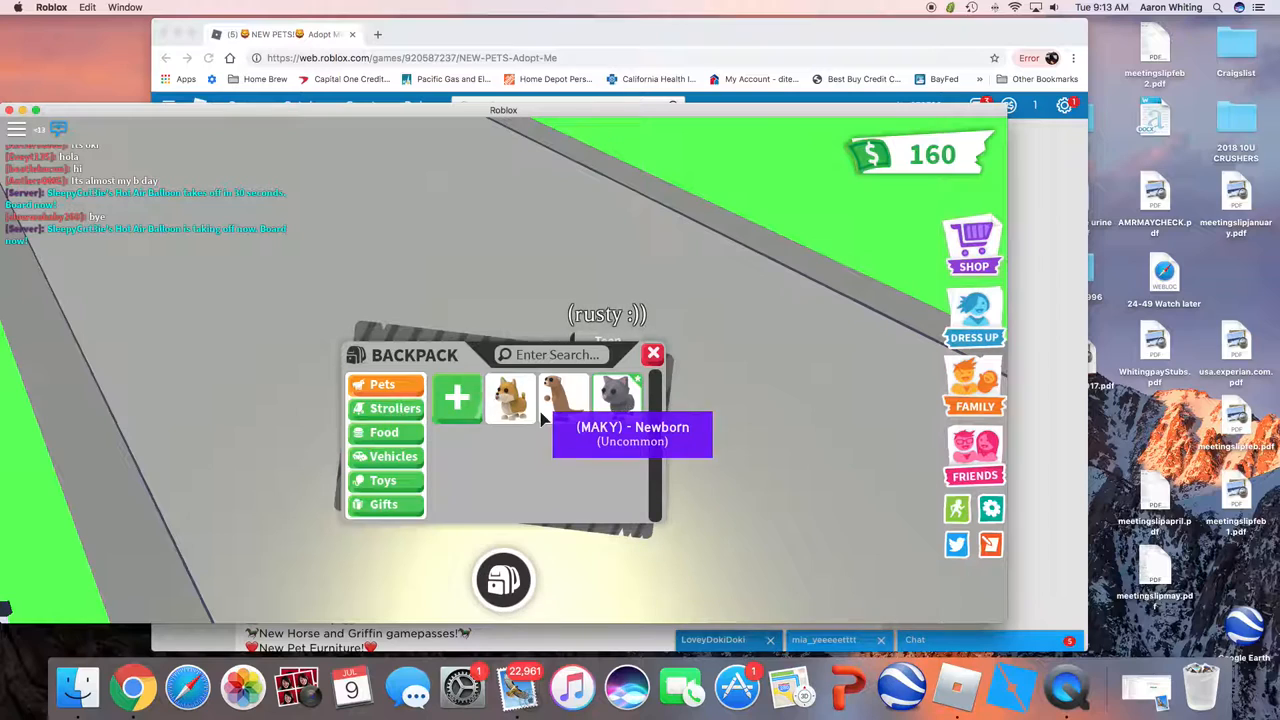
click(652, 354)
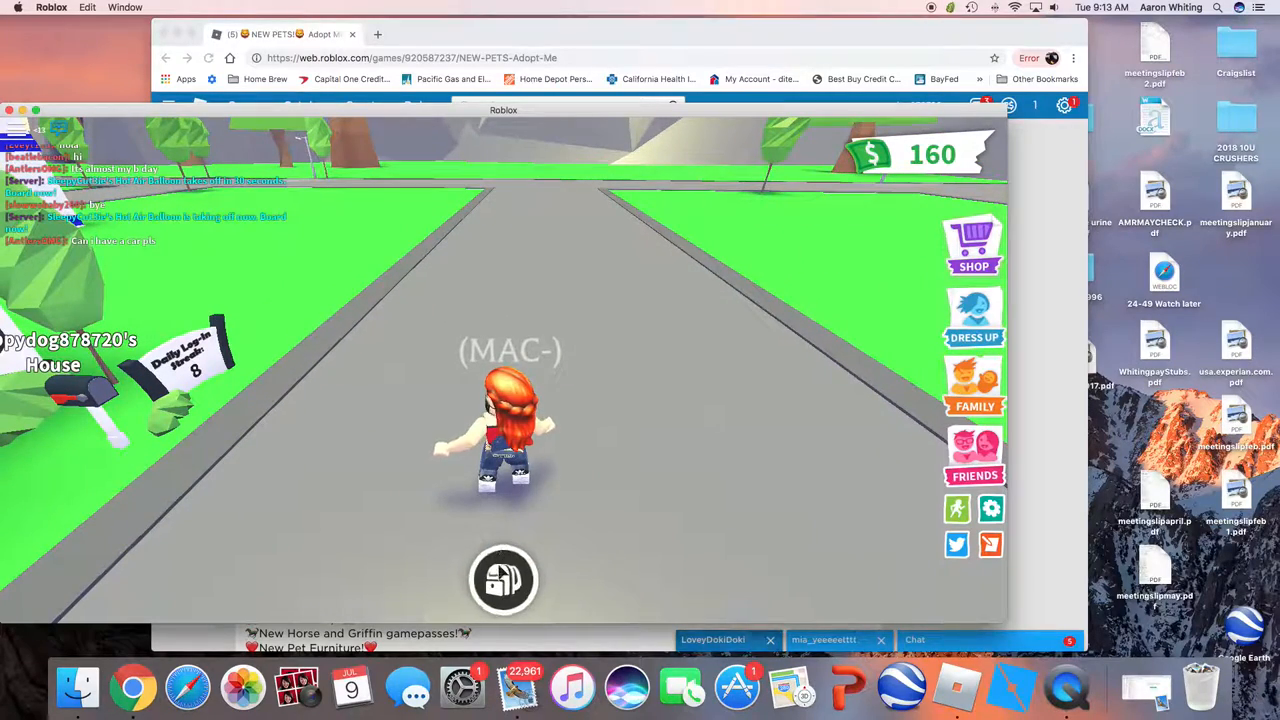
Open the backpack's Vehicles tab to view the red car and motorbike.
click(503, 580)
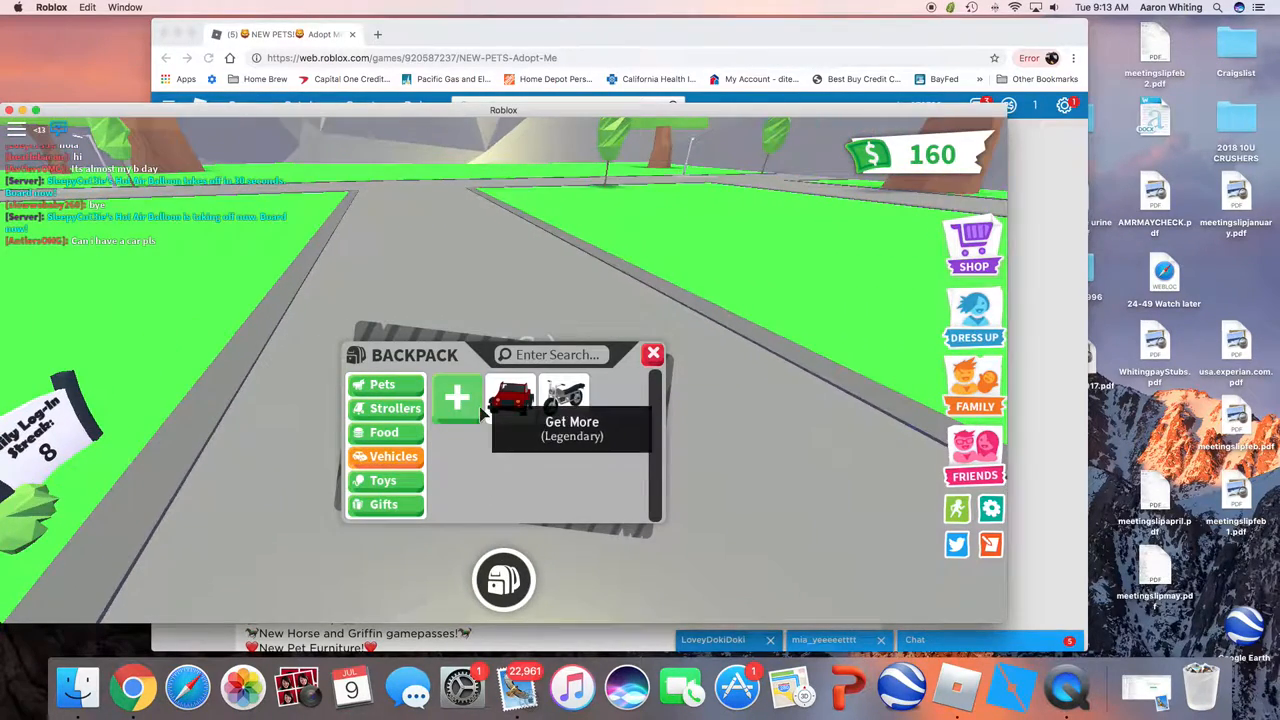
click(652, 354)
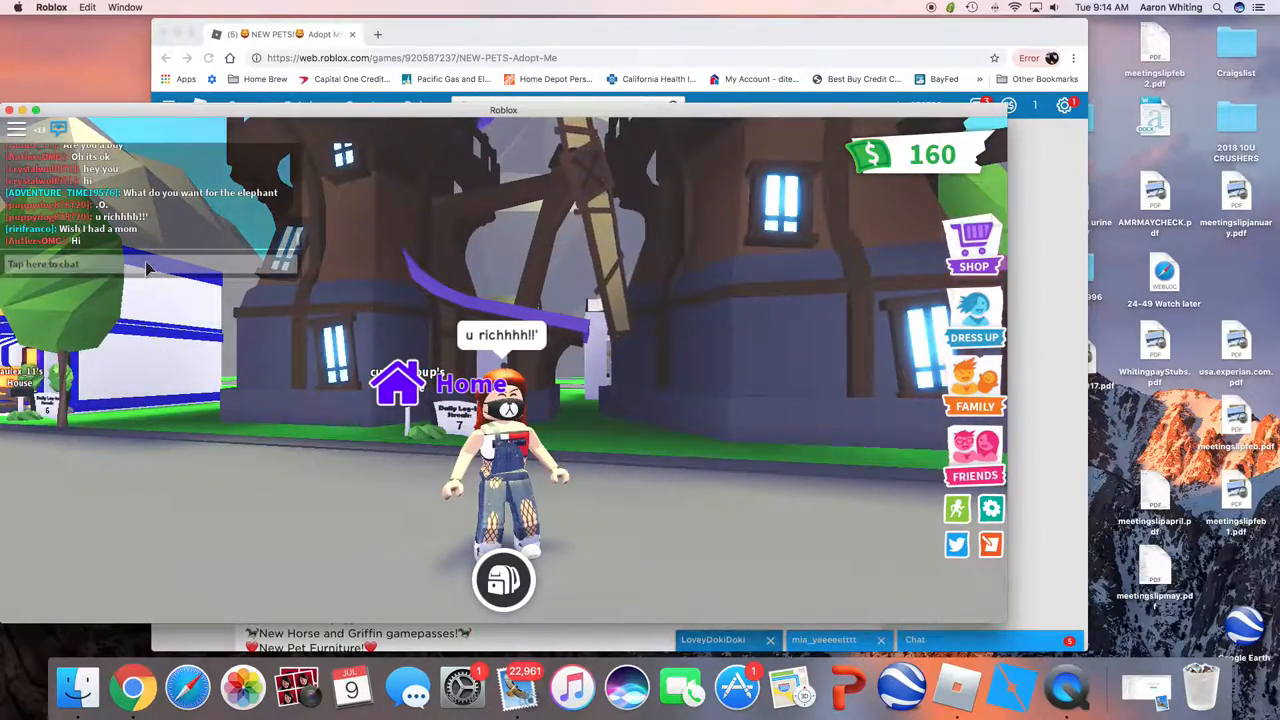
Walk to the treehouse homes and type 'bolii' into the chat.
text(bolii)
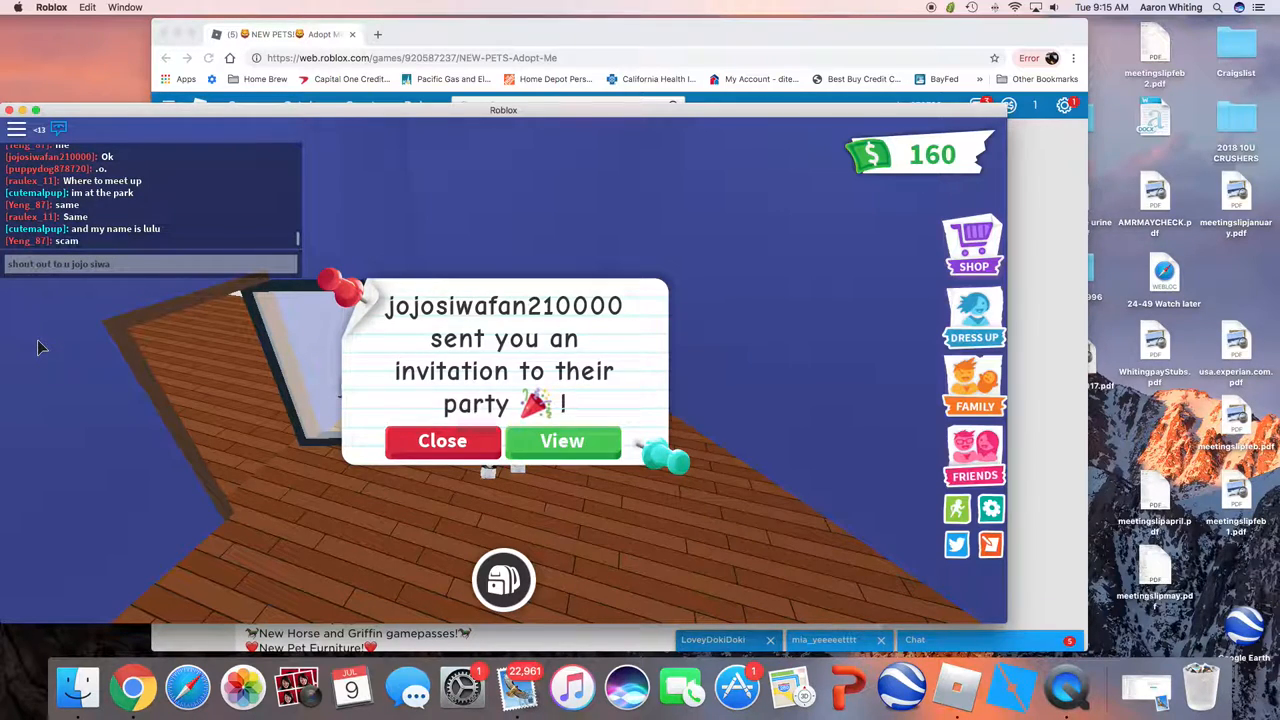
Send the shout-out chat message and decline the pay-the-most offer.
key(Return)
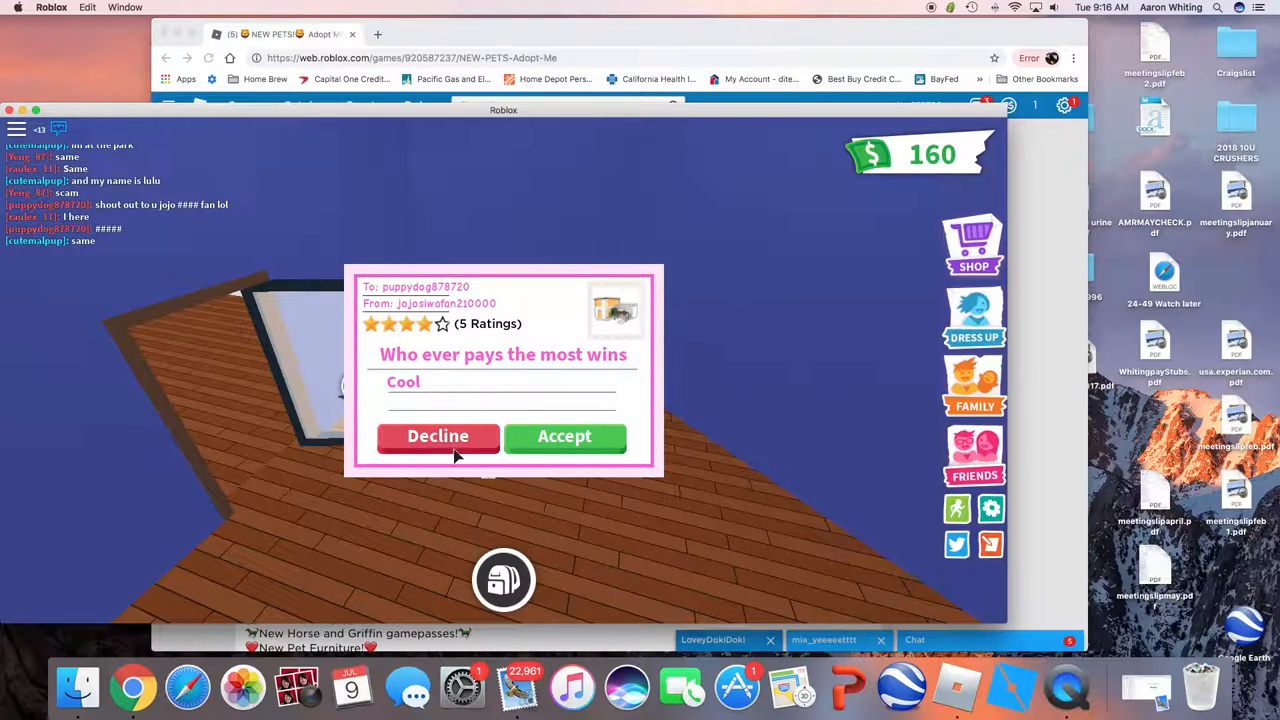
click(437, 436)
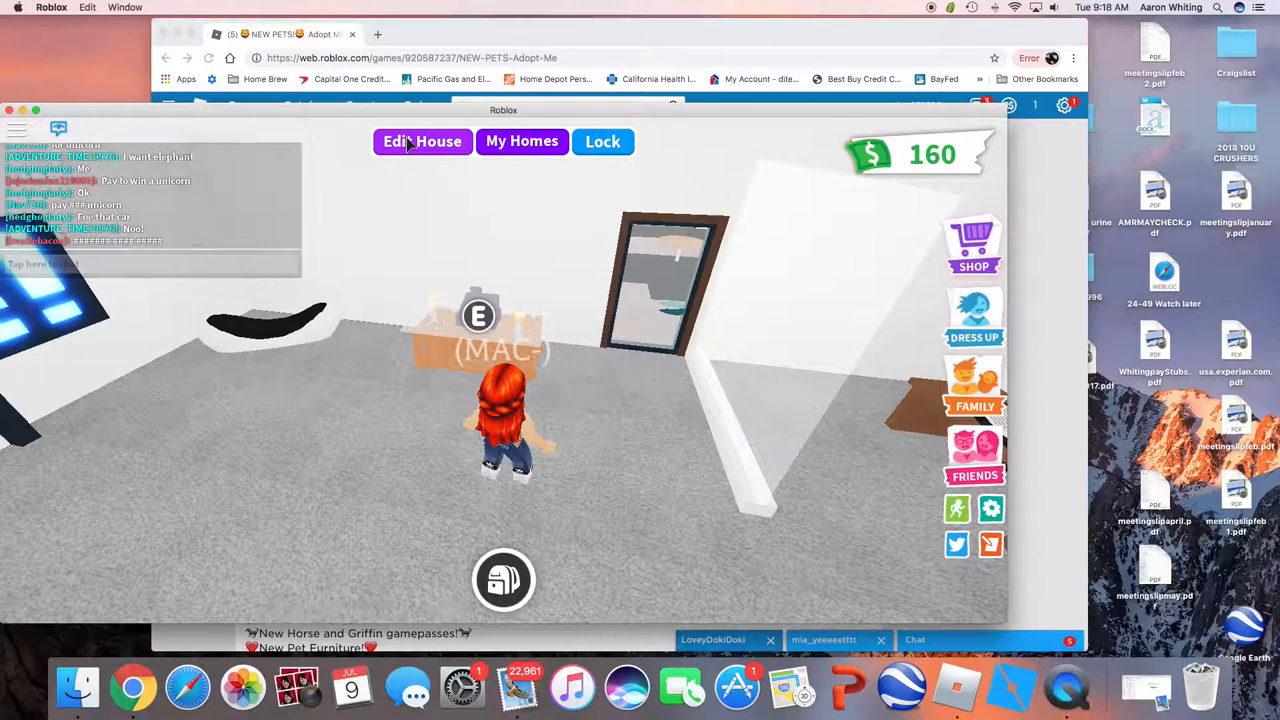
In Edit House, buy the $50 trophy poster from Posters and hang it above the desk.
click(422, 141)
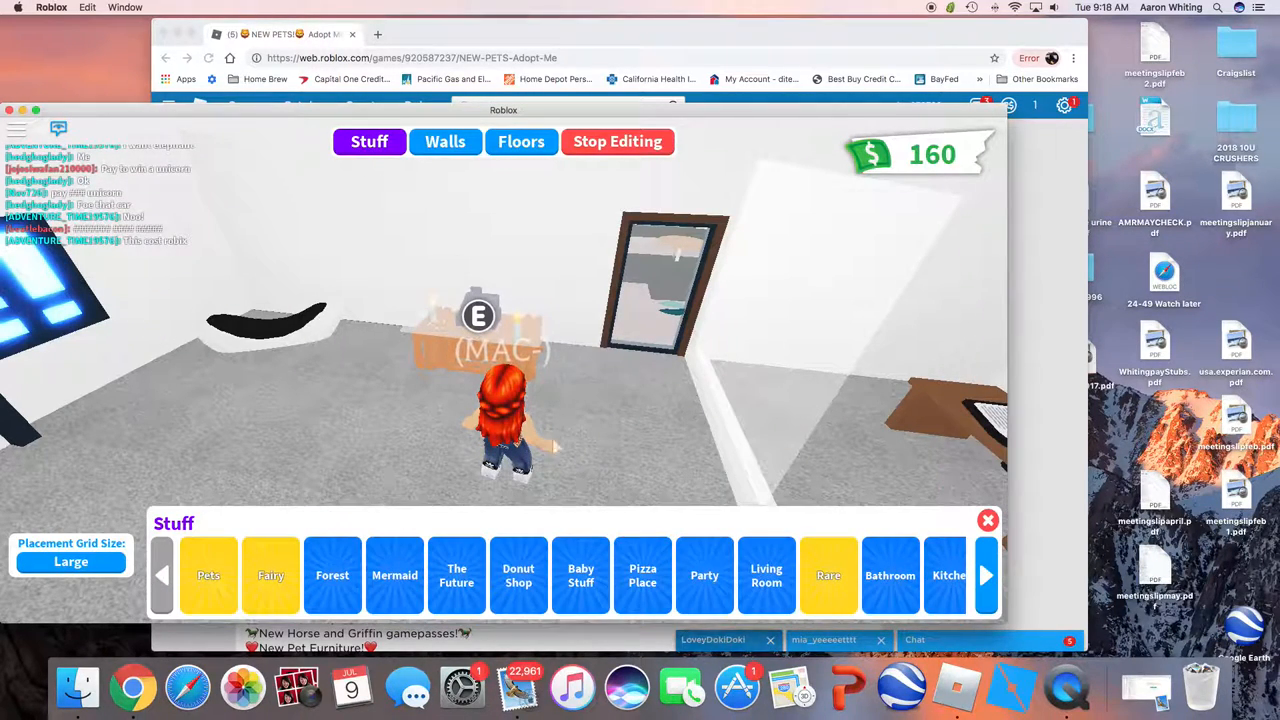
click(985, 575)
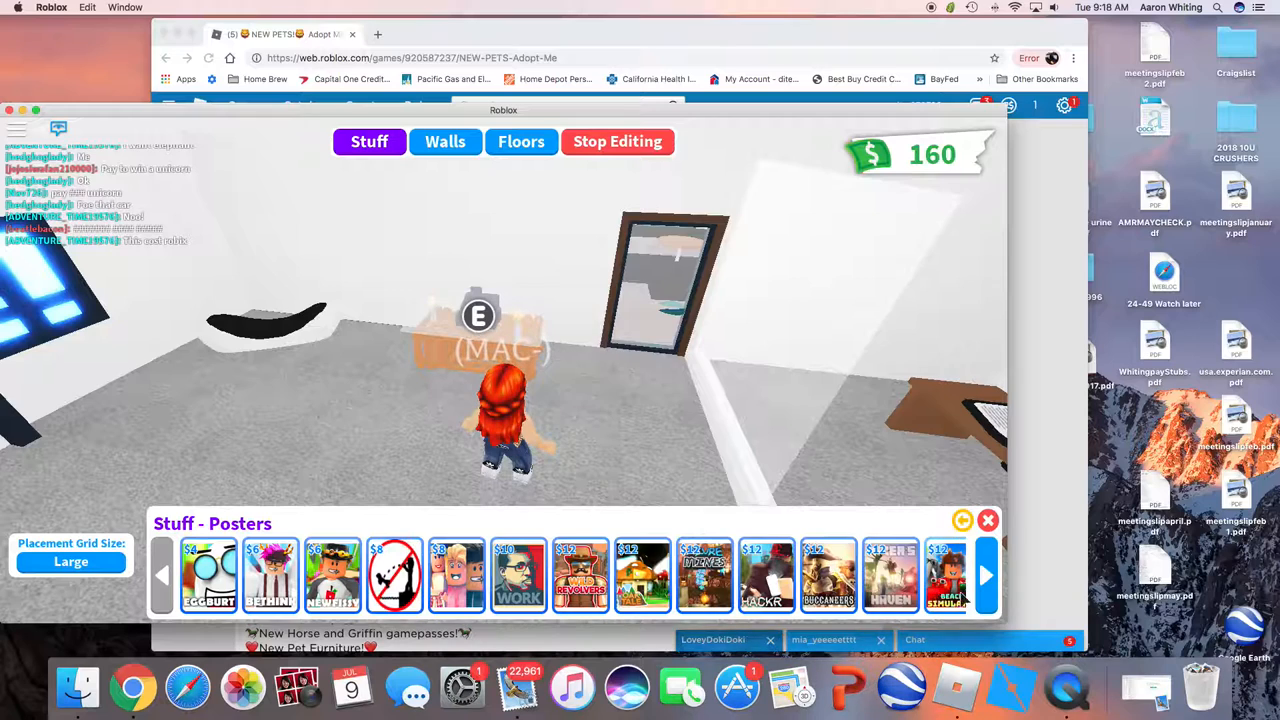
click(985, 575)
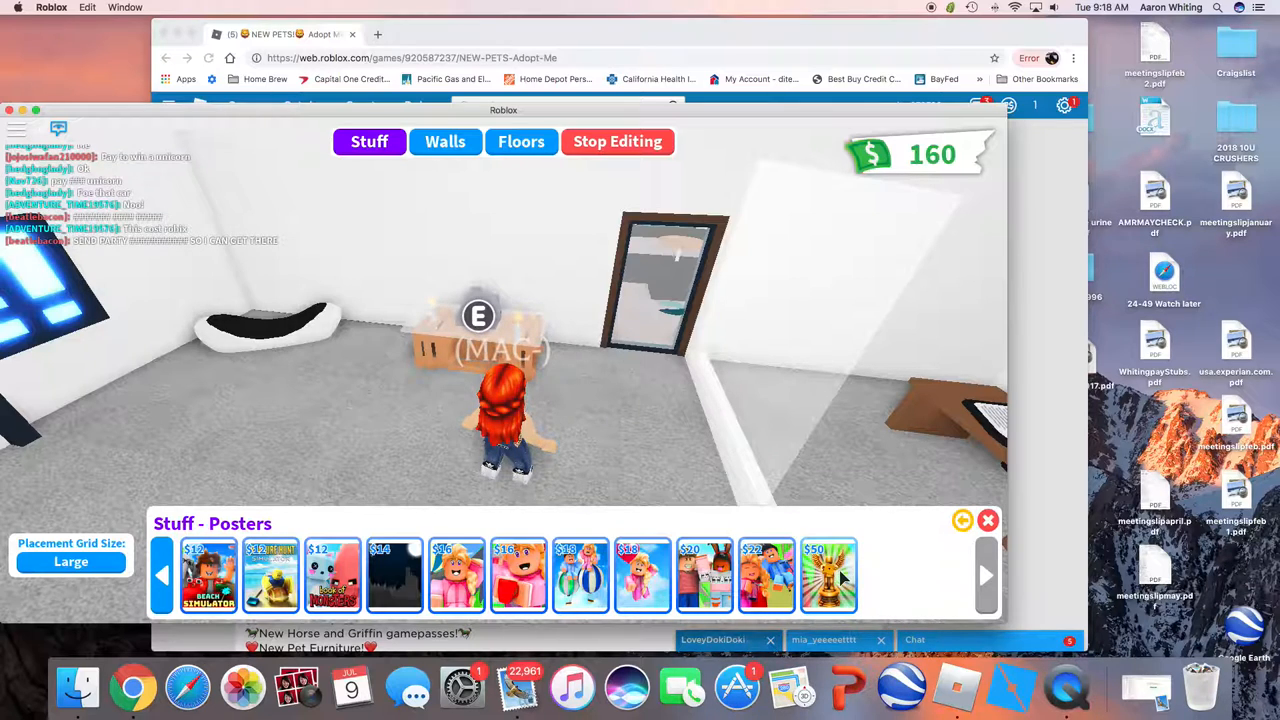
click(828, 575)
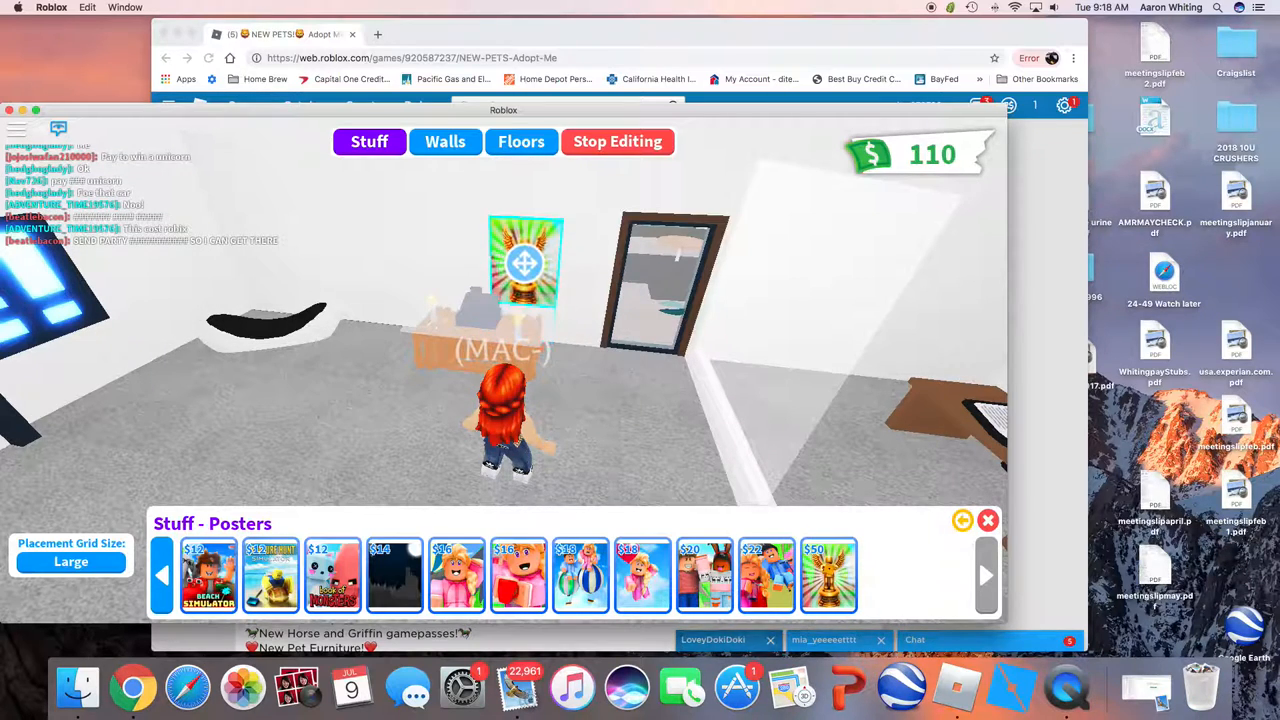
click(525, 263)
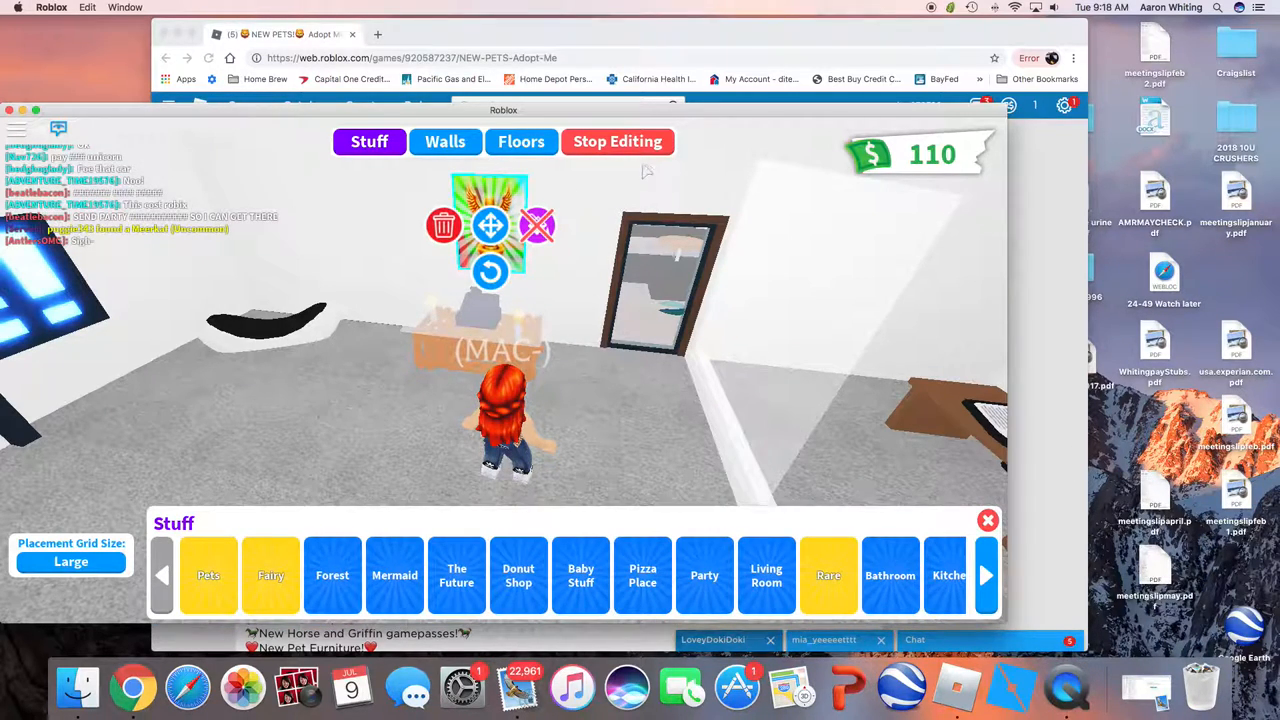
click(617, 141)
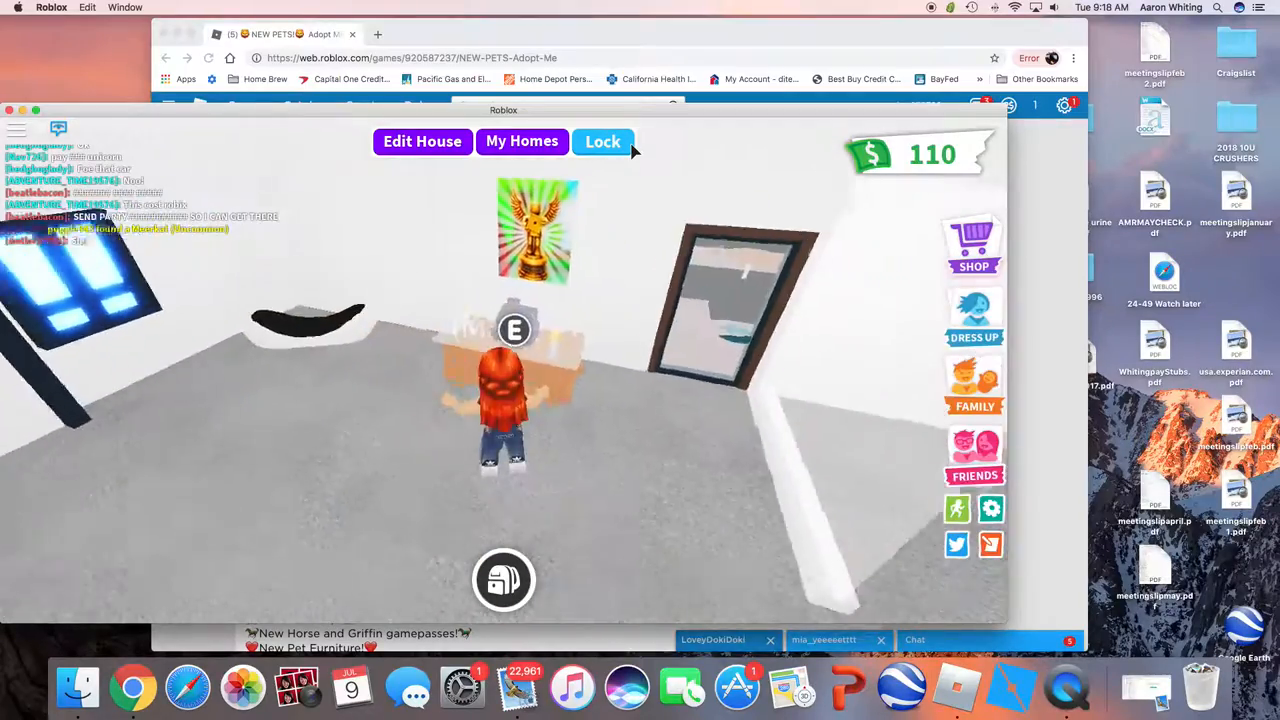